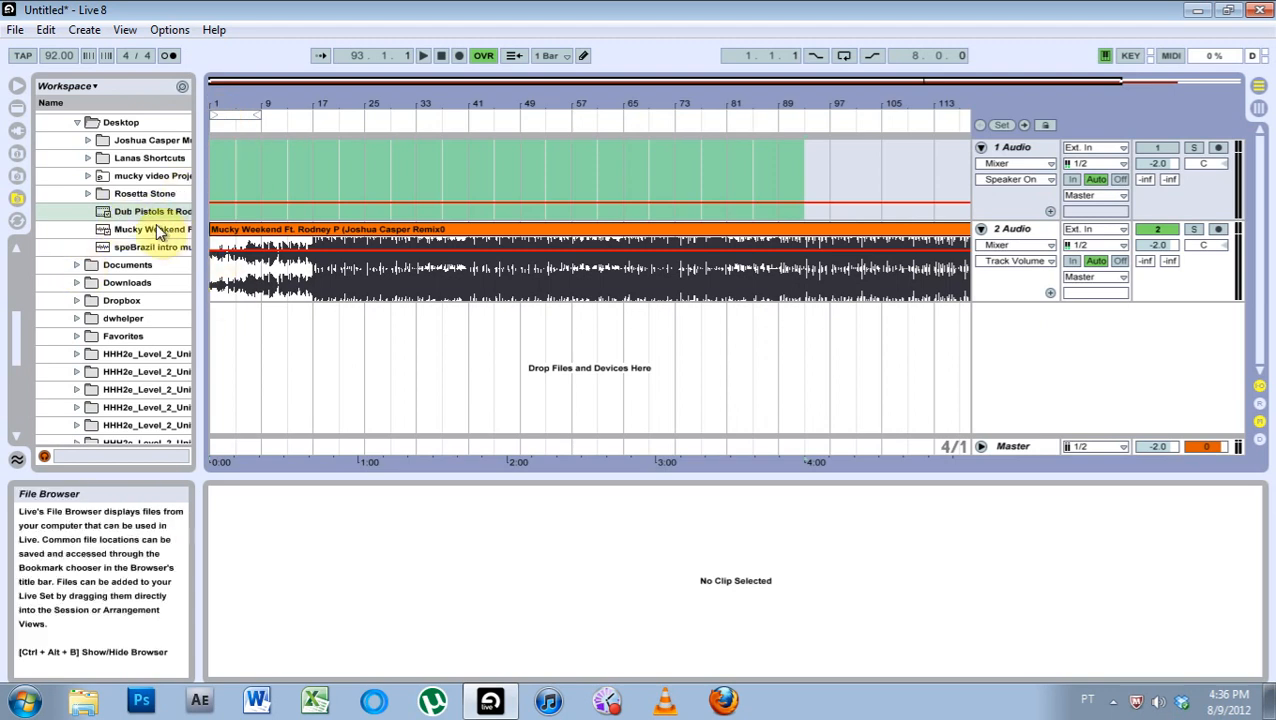
# Step: Inspect the Mucky Weekend remix clip's 92 BPM warp settings, then pick the Dub Pistols video file
pyautogui.click(130, 228)
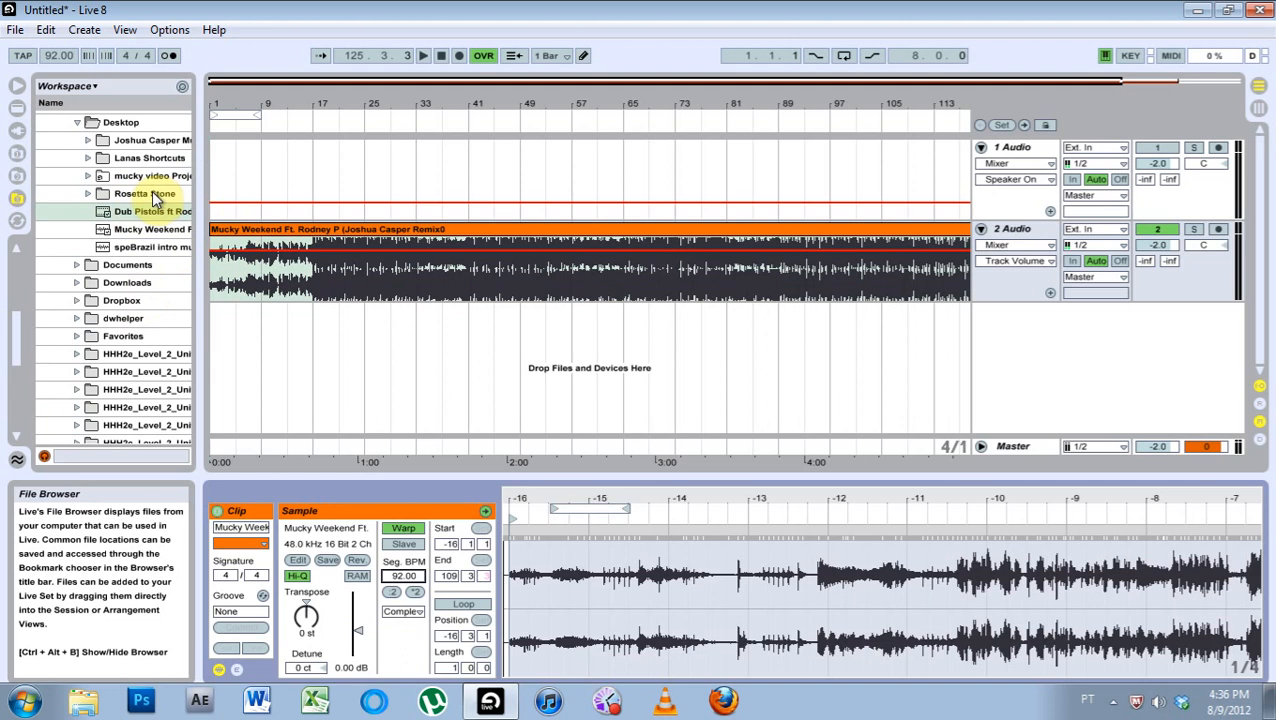
pyautogui.click(150, 212)
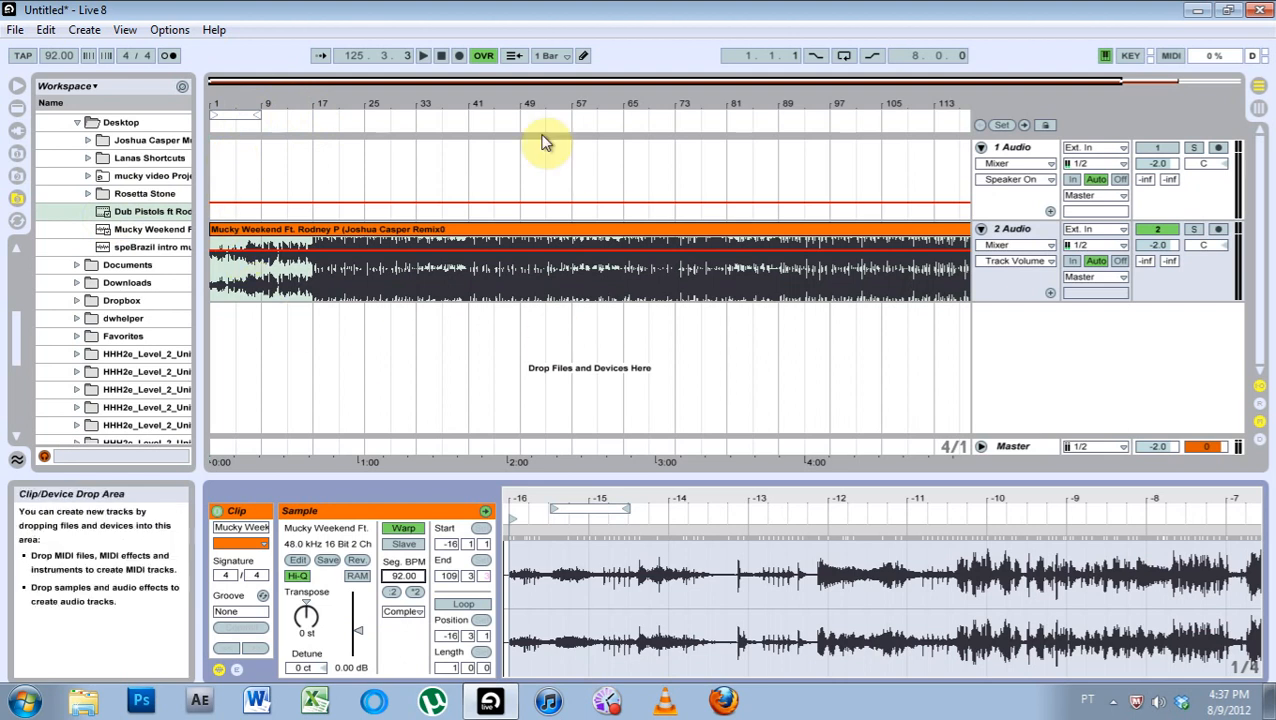
# Step: Place the Dub Pistols video on track 1, warped with Seg. BPM 170.00, and reach the first warp marker's options
pyautogui.click(152, 212)
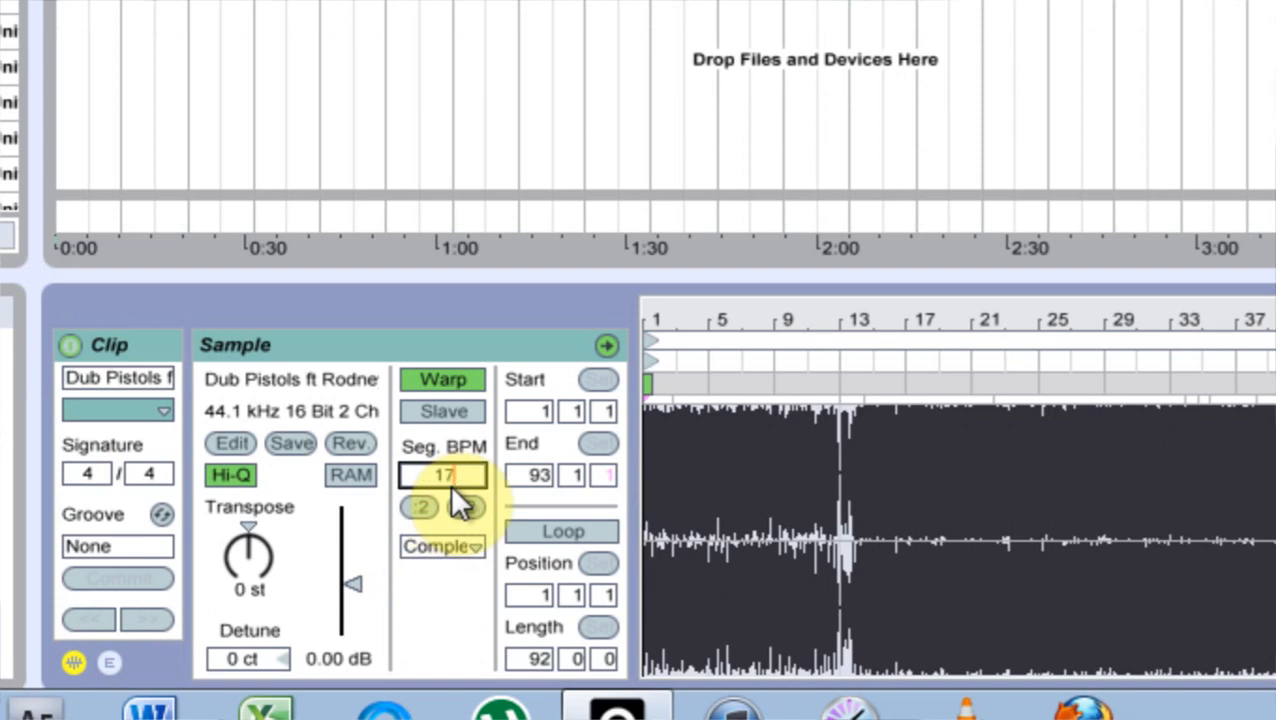
pyautogui.write('170.00')
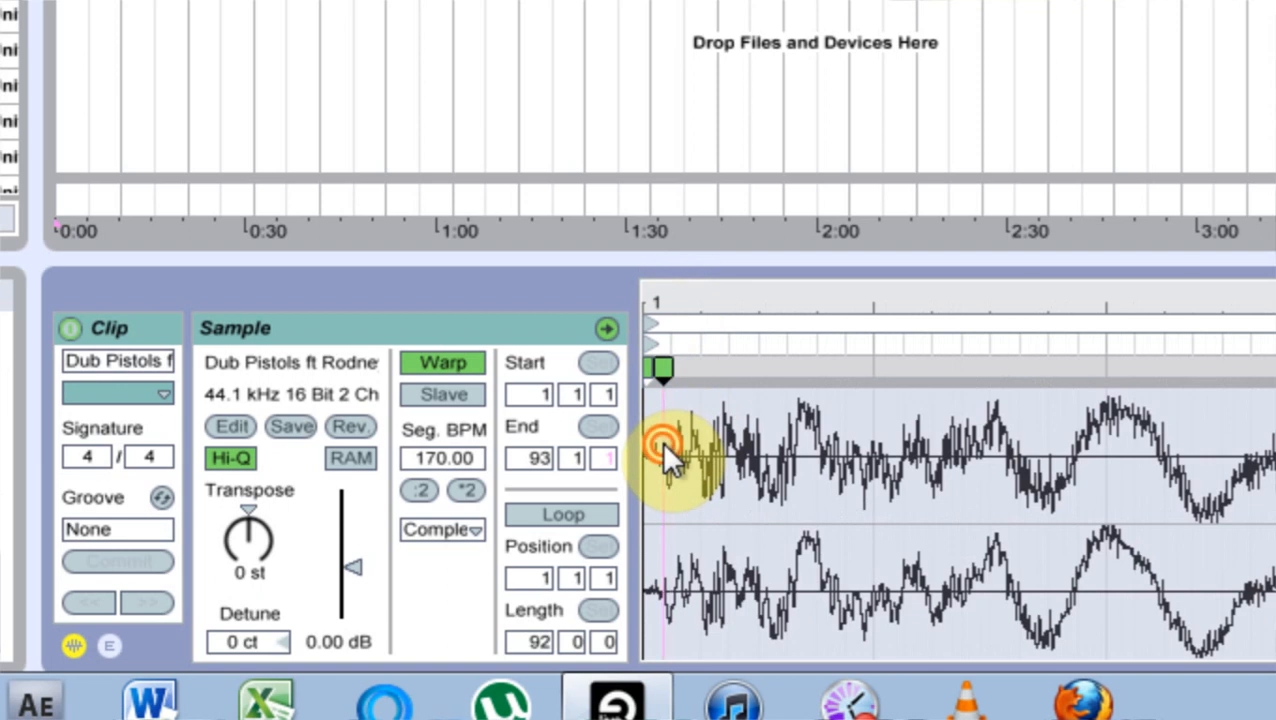
pyautogui.rightClick(656, 450)
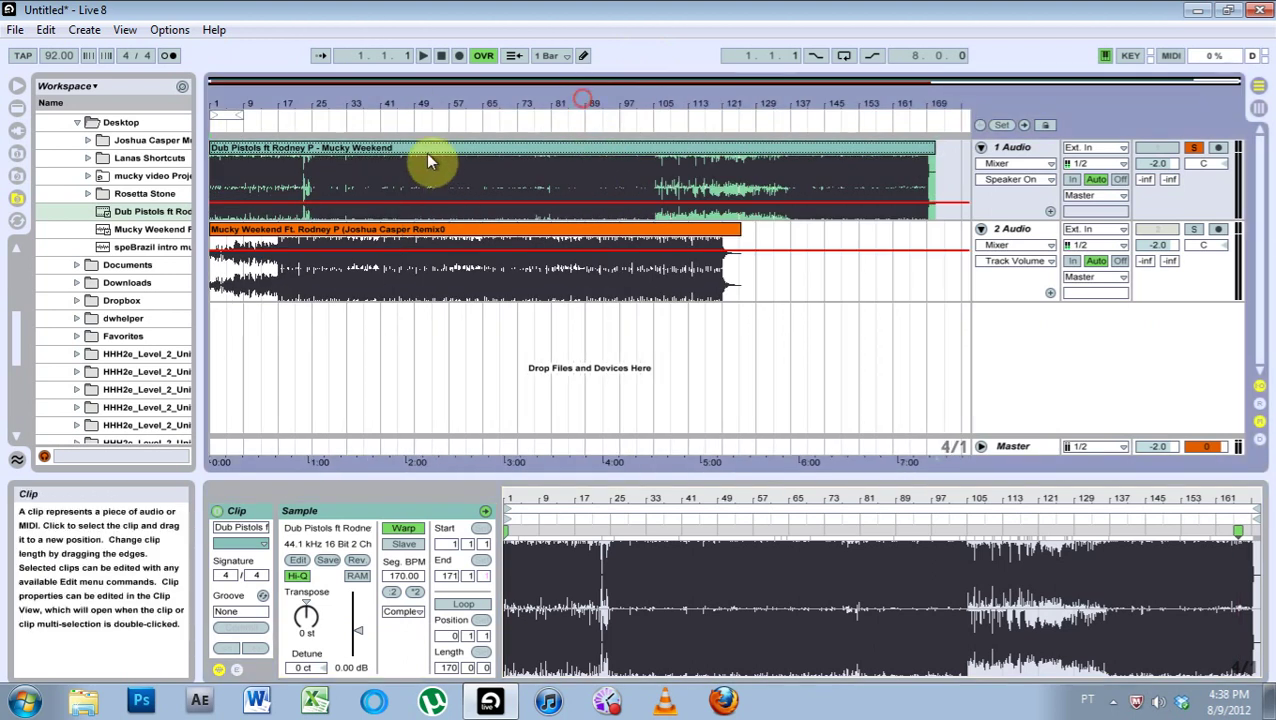
# Step: Compare both clips' segment tempos and clear the Dub Pistols clip from the arrangement's opening bars
pyautogui.click(424, 232)
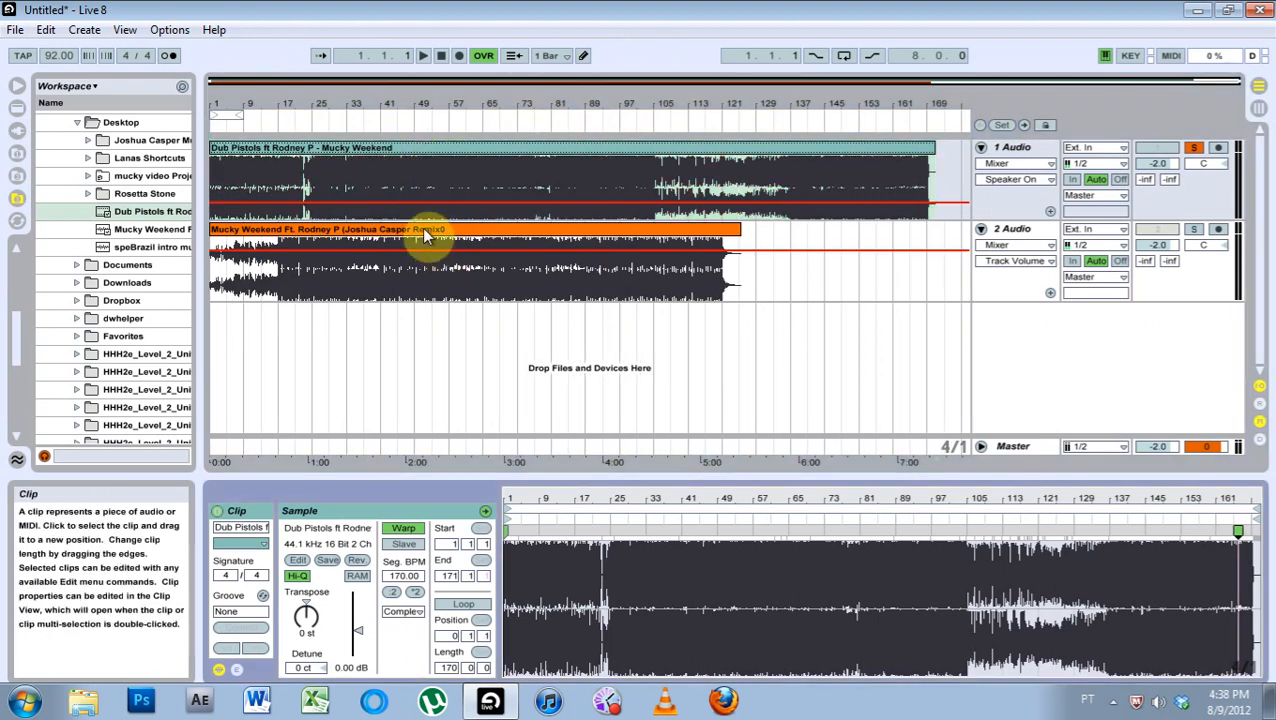
pyautogui.click(430, 264)
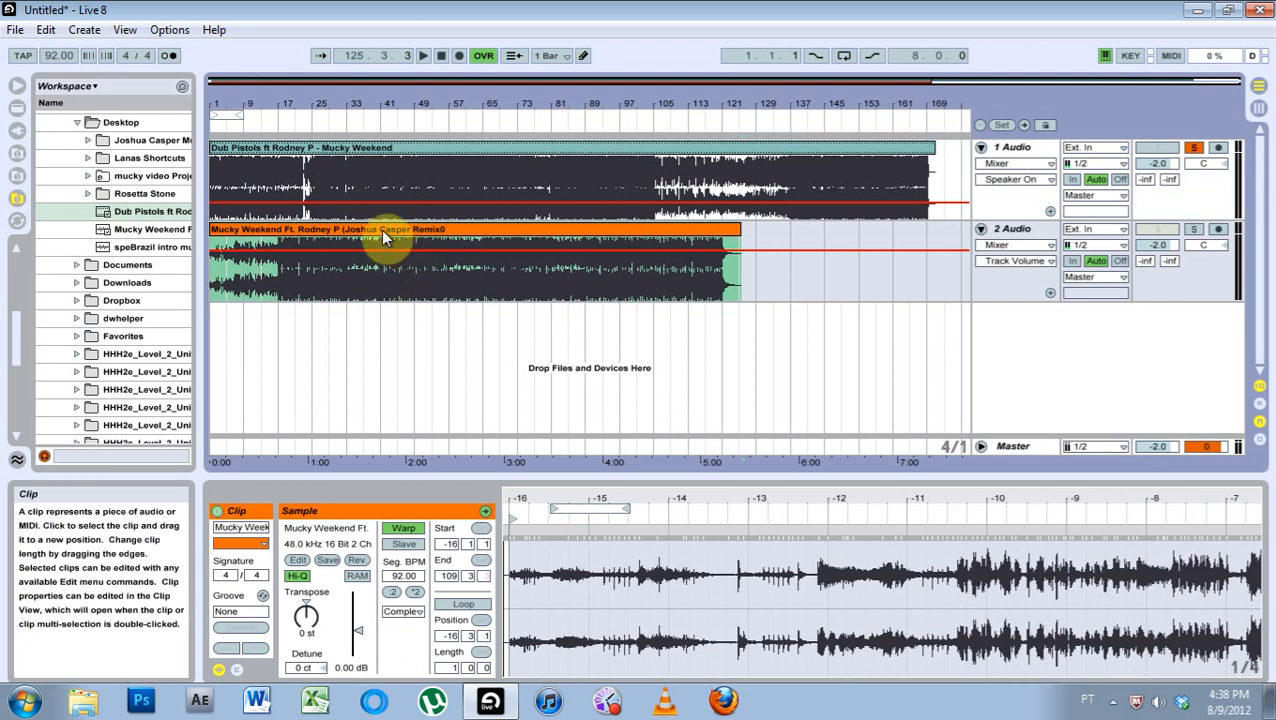
pyautogui.click(370, 150)
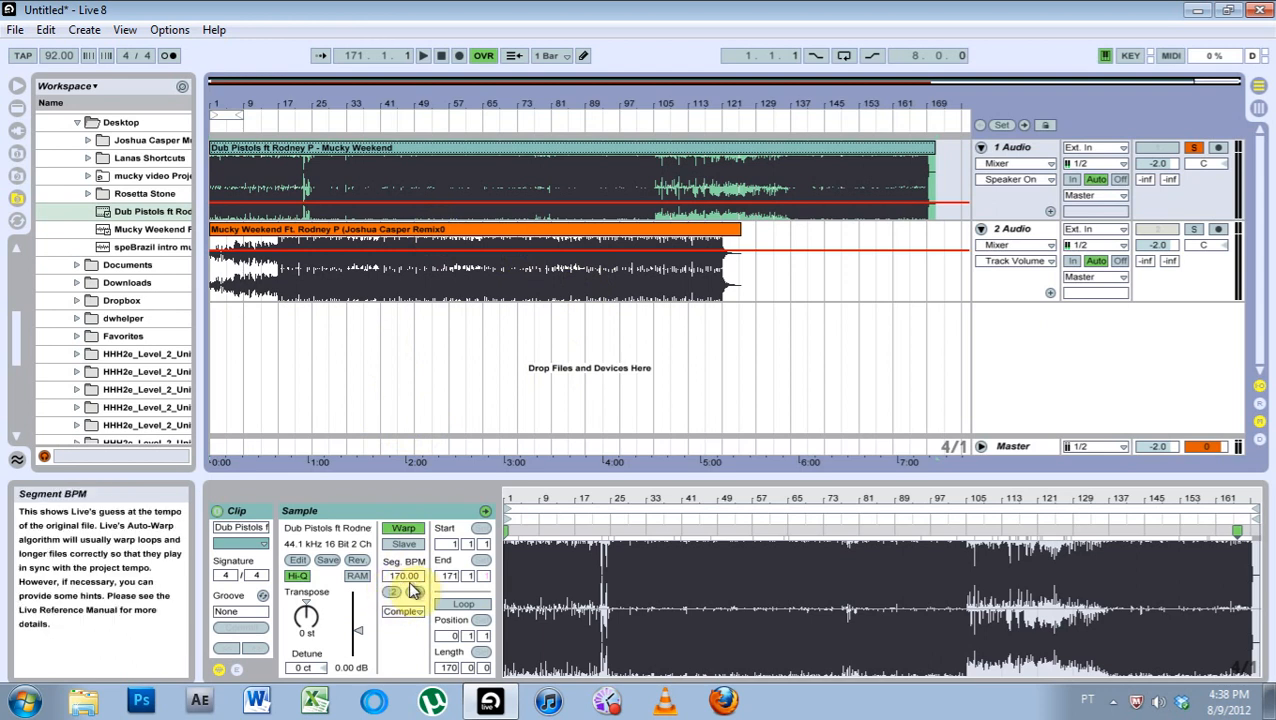
pyautogui.click(392, 592)
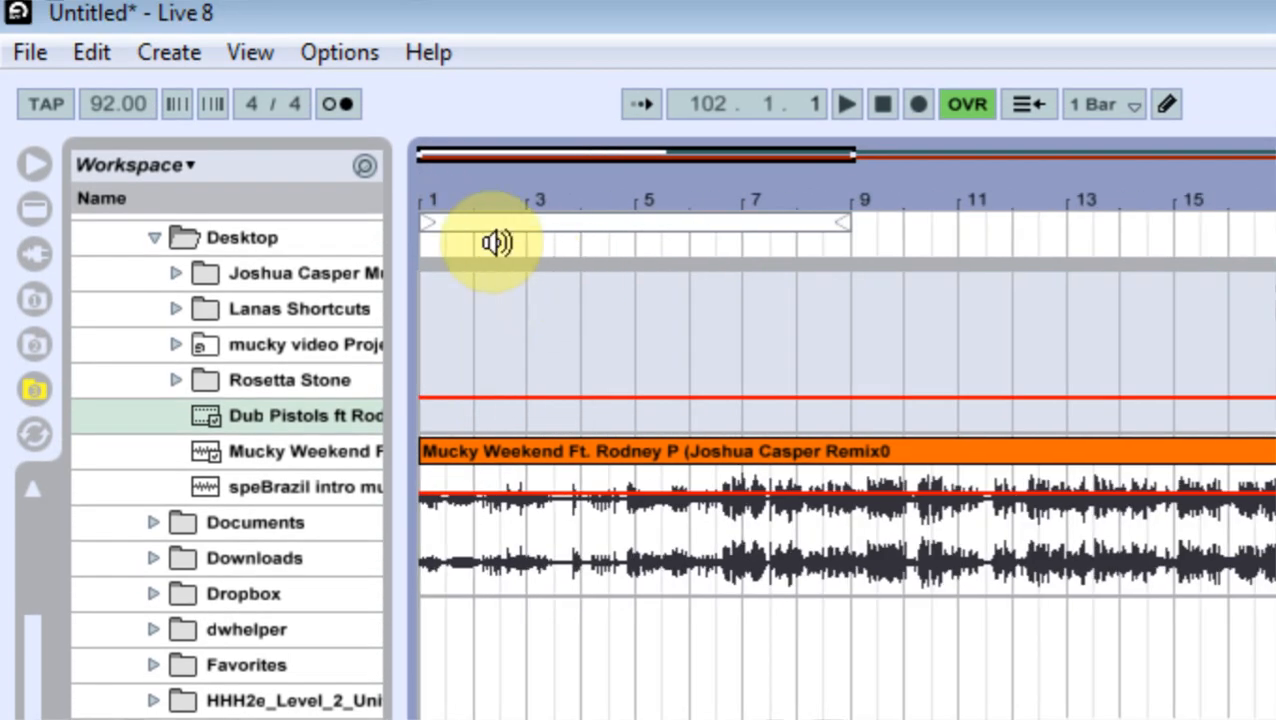
# Step: Audition the arrangement, toggle track 1's activator and move the Dub Pistols clip to start at bar 5
pyautogui.click(848, 104)
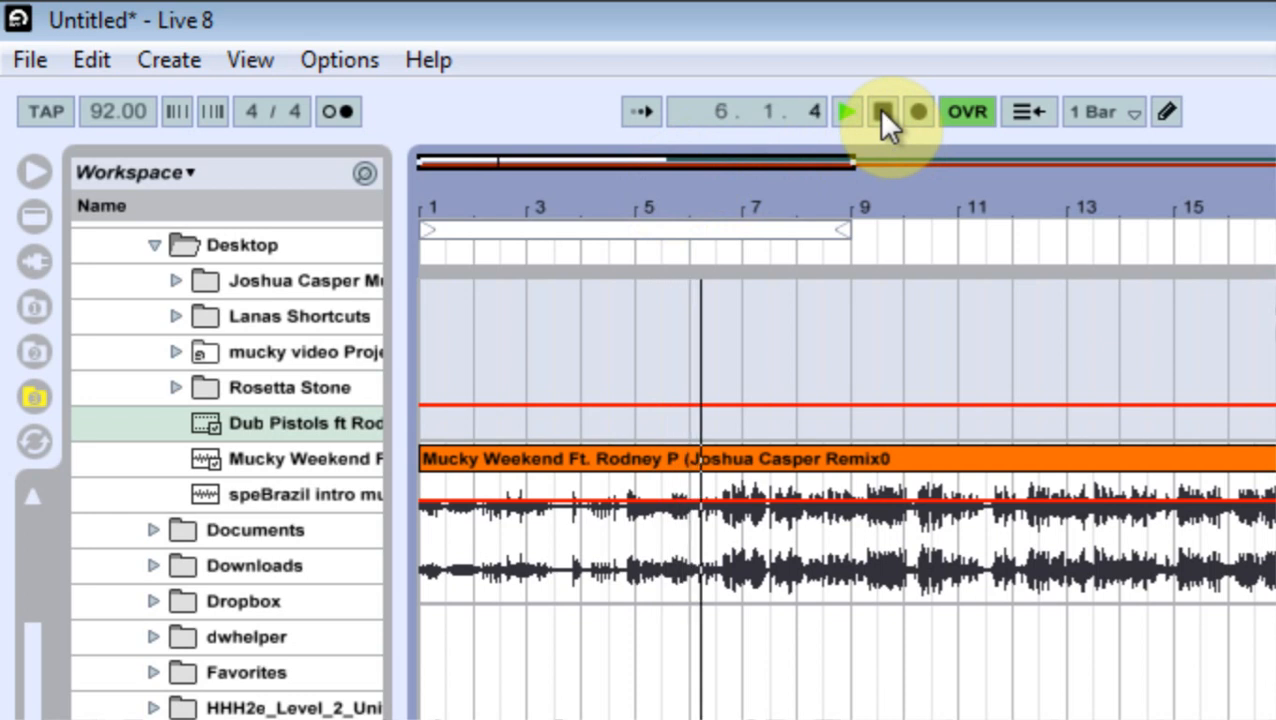
pyautogui.click(876, 112)
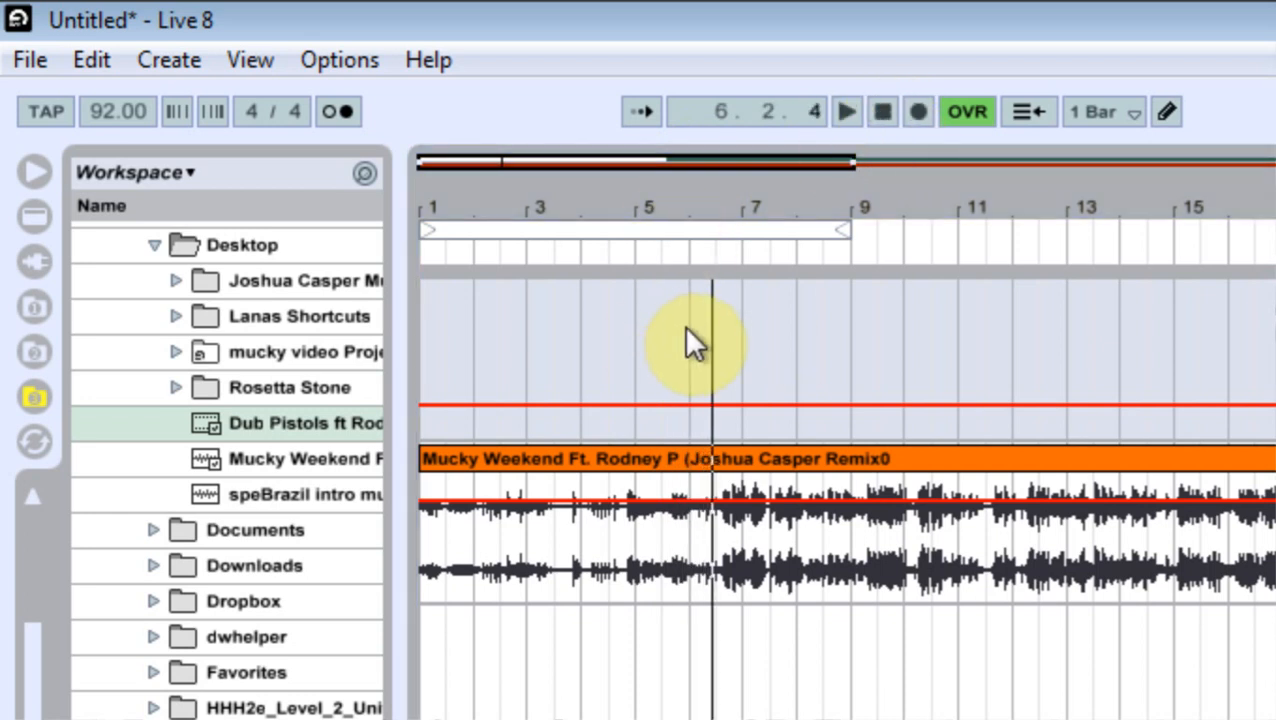
pyautogui.moveTo(698, 340)
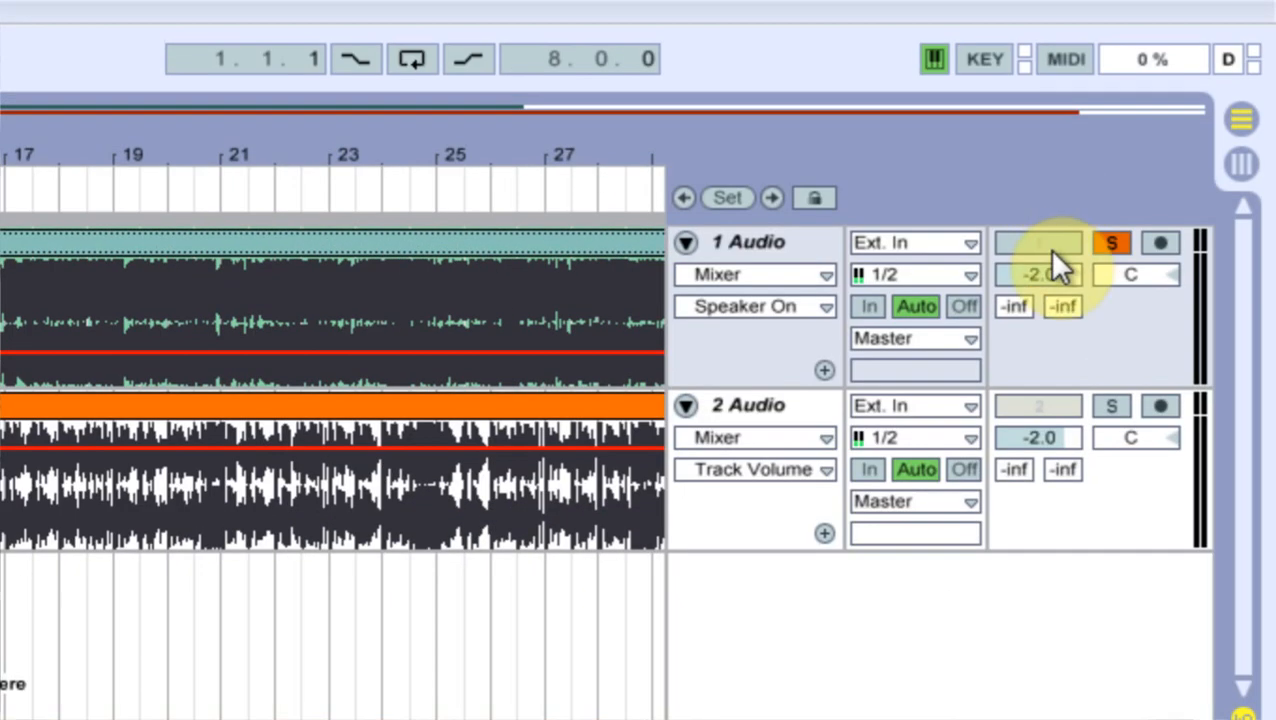
pyautogui.click(1040, 244)
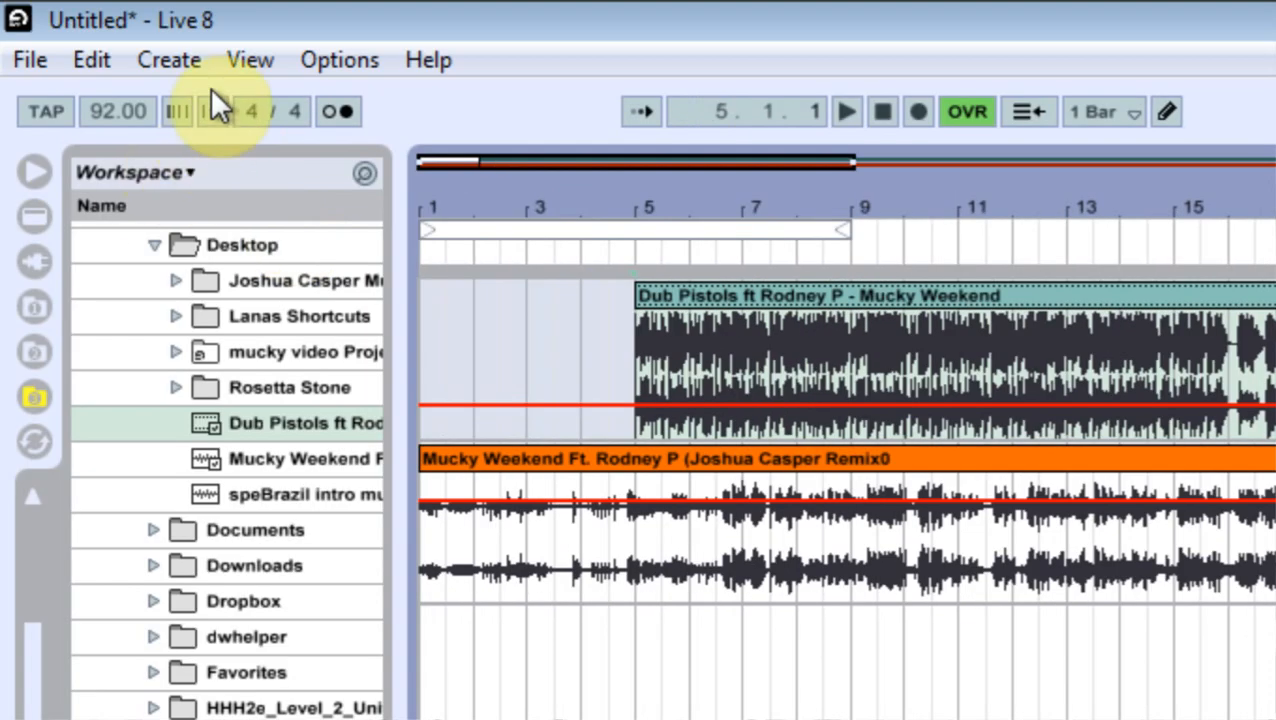
pyautogui.click(250, 60)
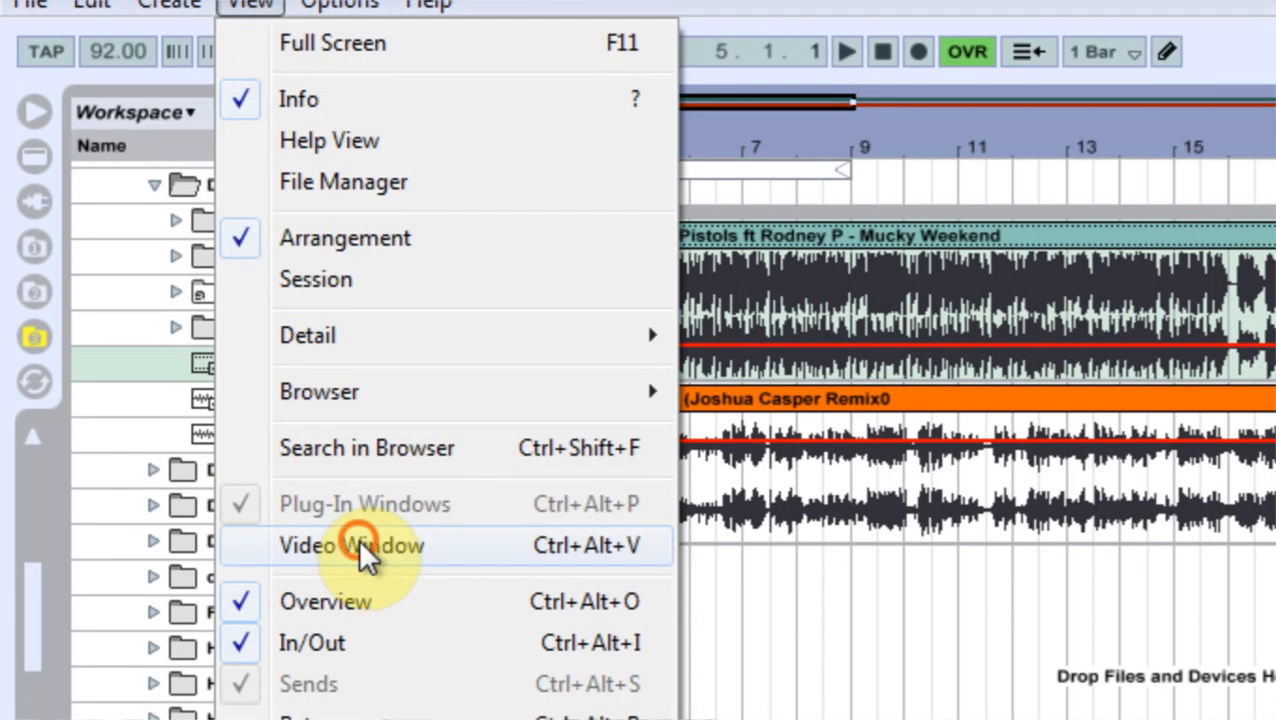
# Step: Show the Video Window and play the Dub Pistols video in time with the remix
pyautogui.click(356, 544)
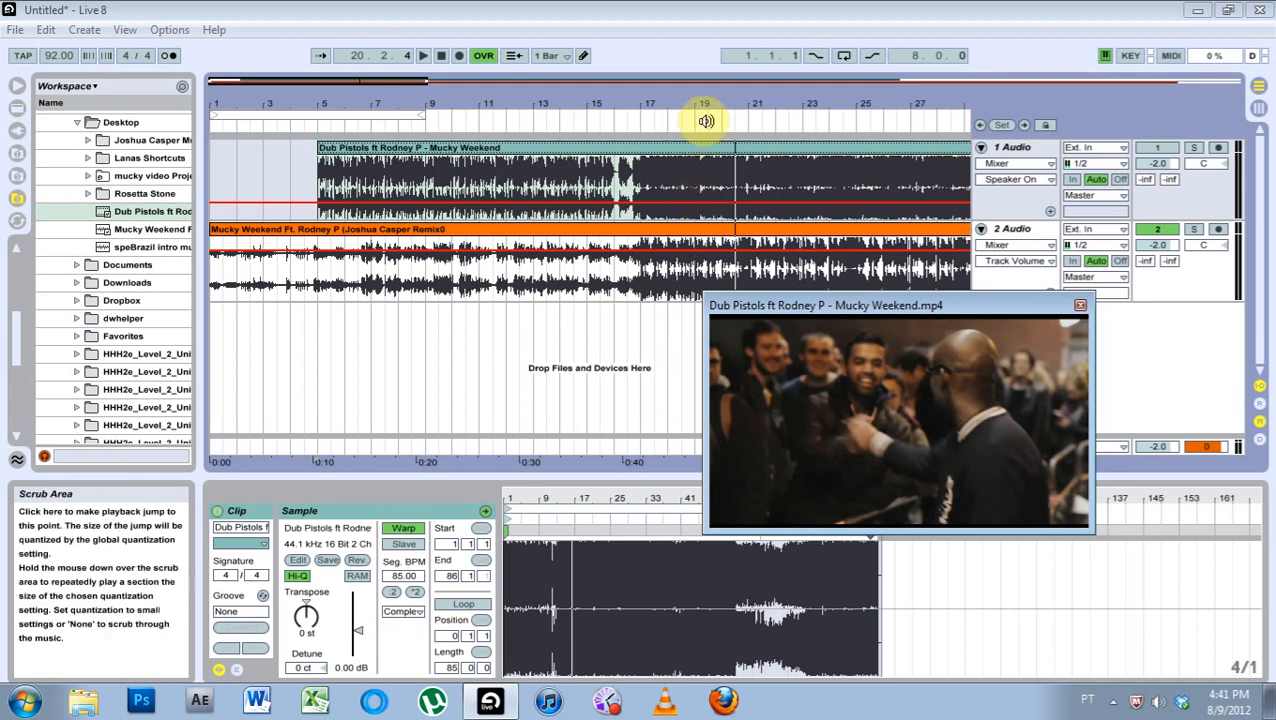
pyautogui.click(416, 56)
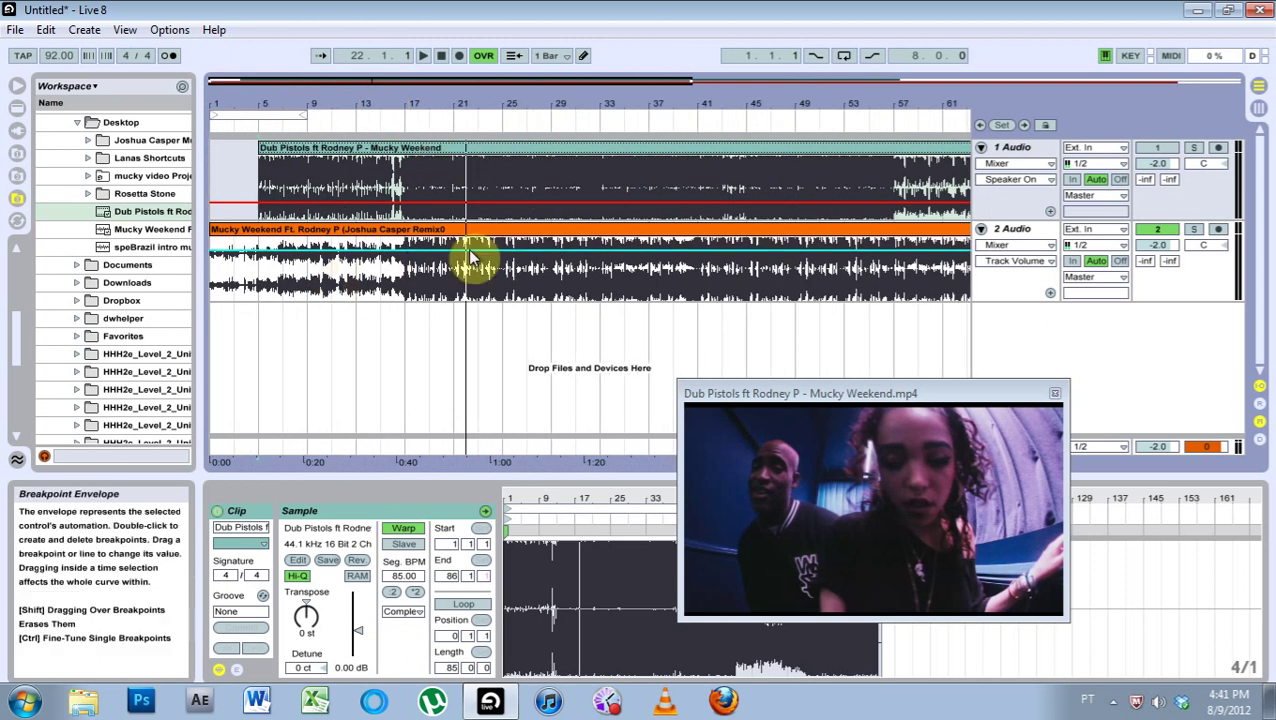
# Step: Select the remix and Dub Pistols clips together and reach the File menu for export
pyautogui.click(356, 560)
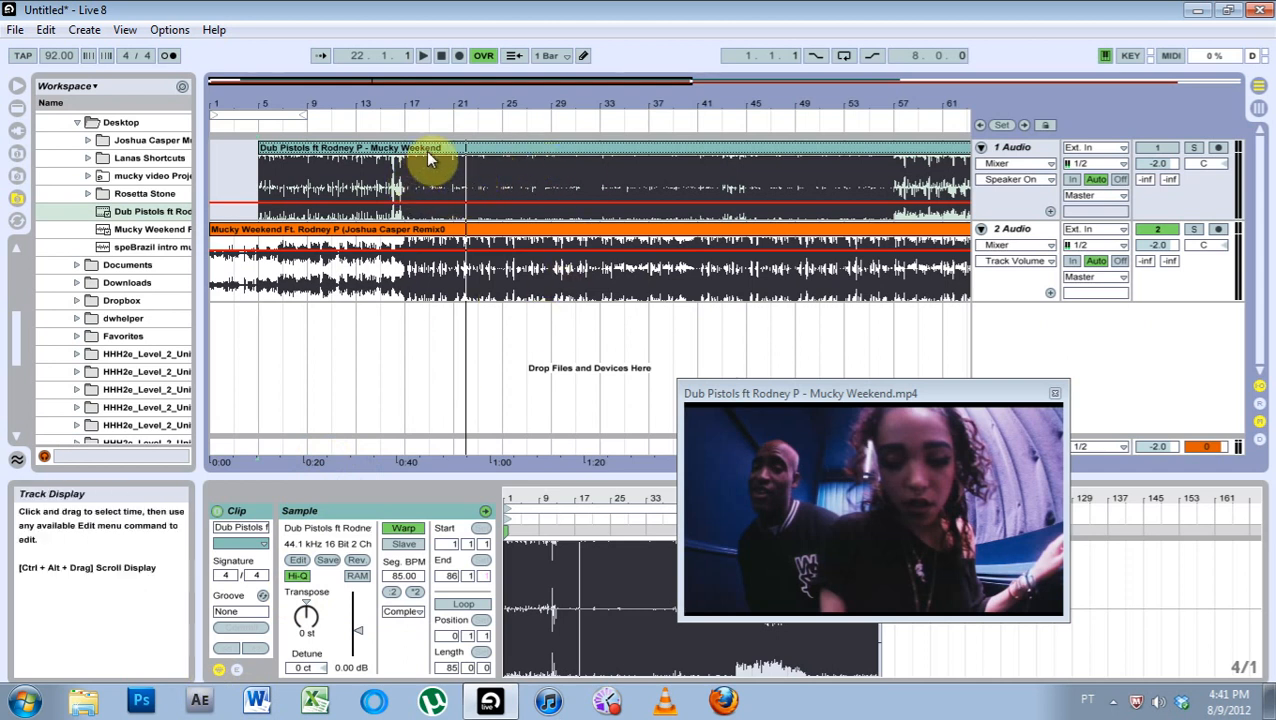
pyautogui.click(660, 240)
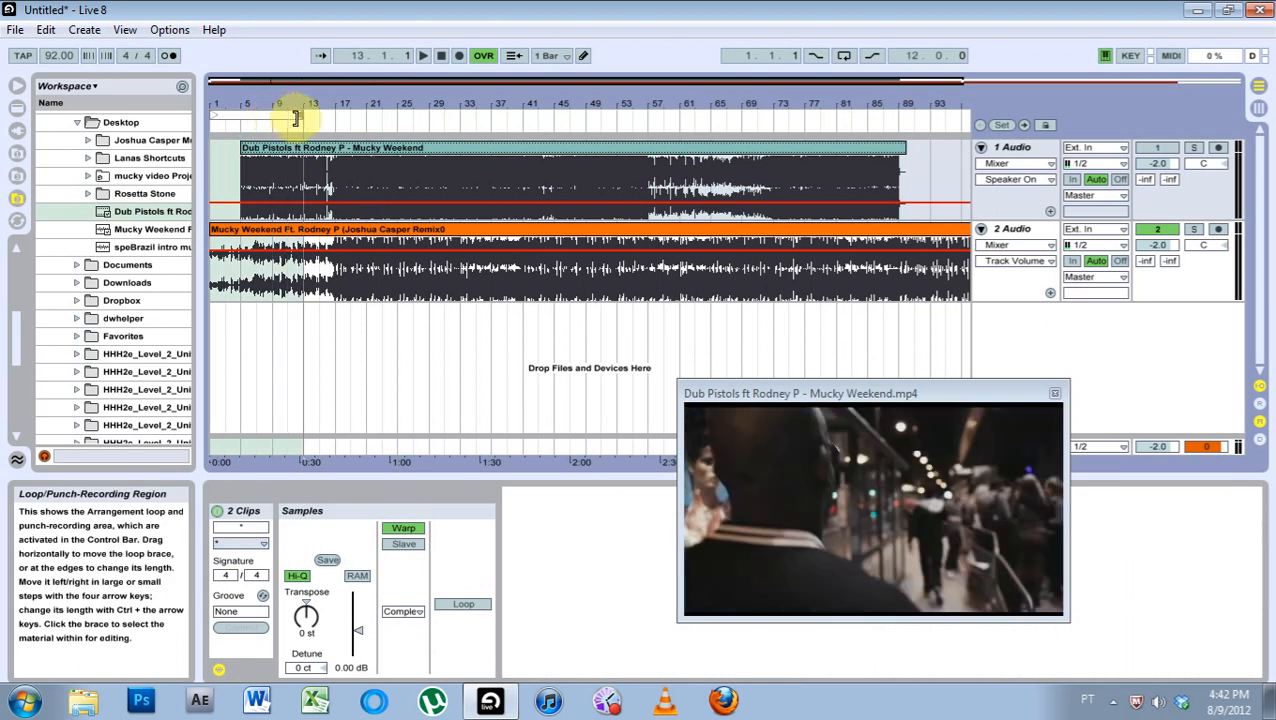
pyautogui.click(18, 30)
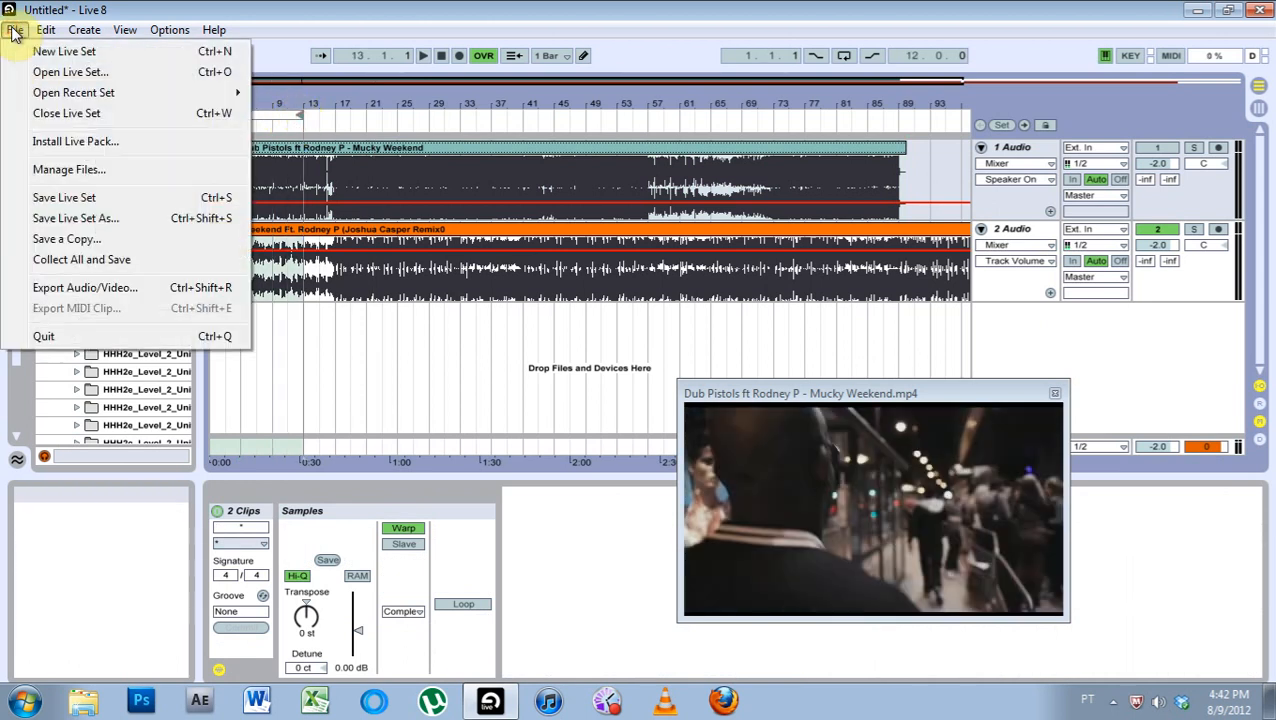
pyautogui.click(84, 288)
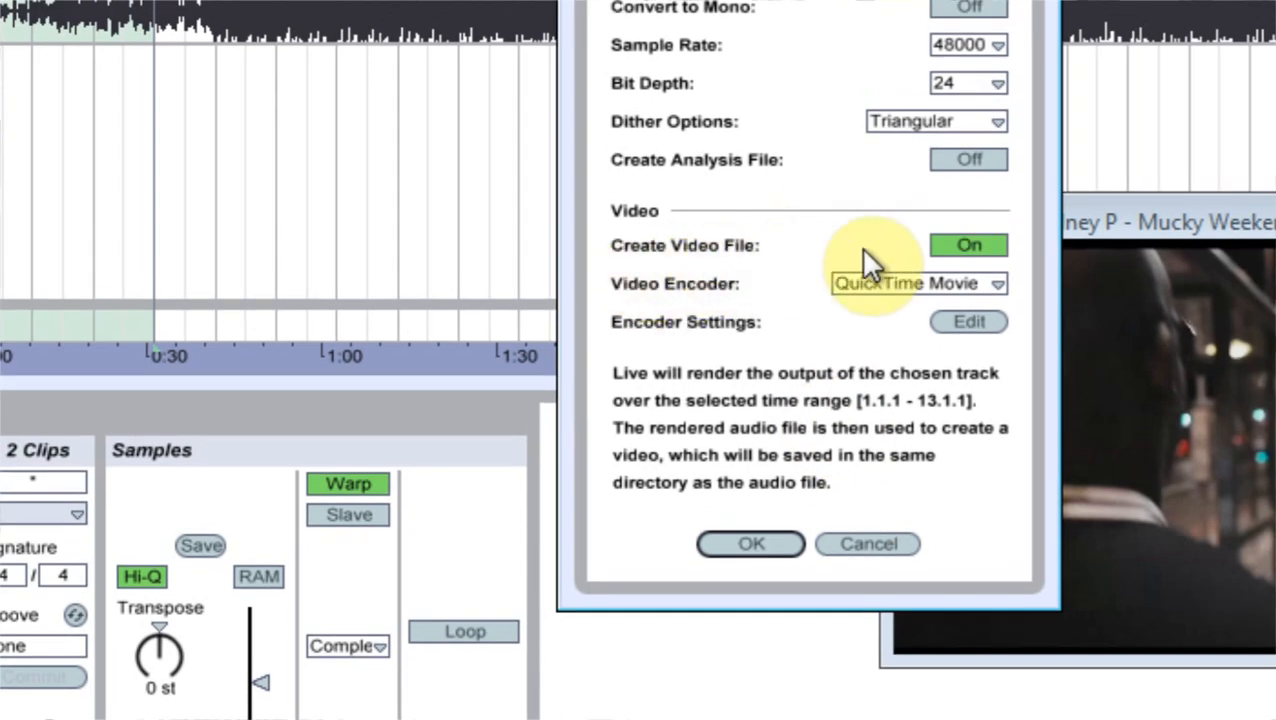
pyautogui.click(924, 284)
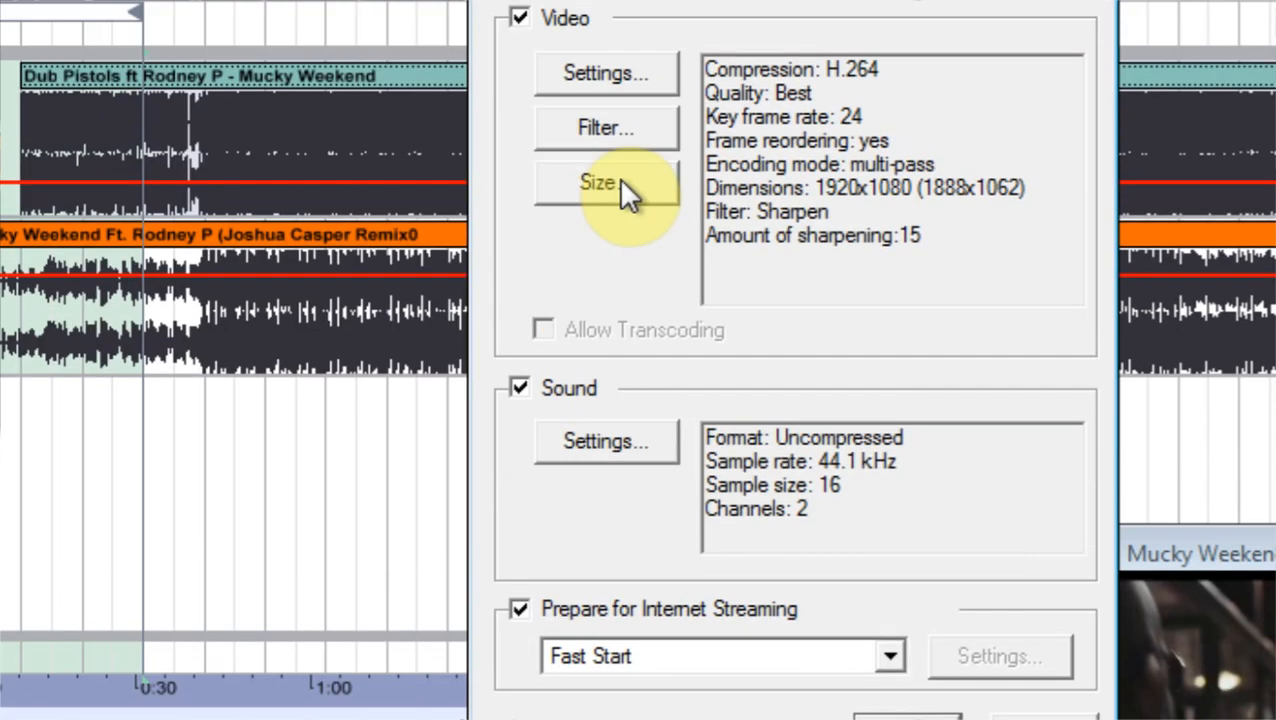
pyautogui.click(596, 184)
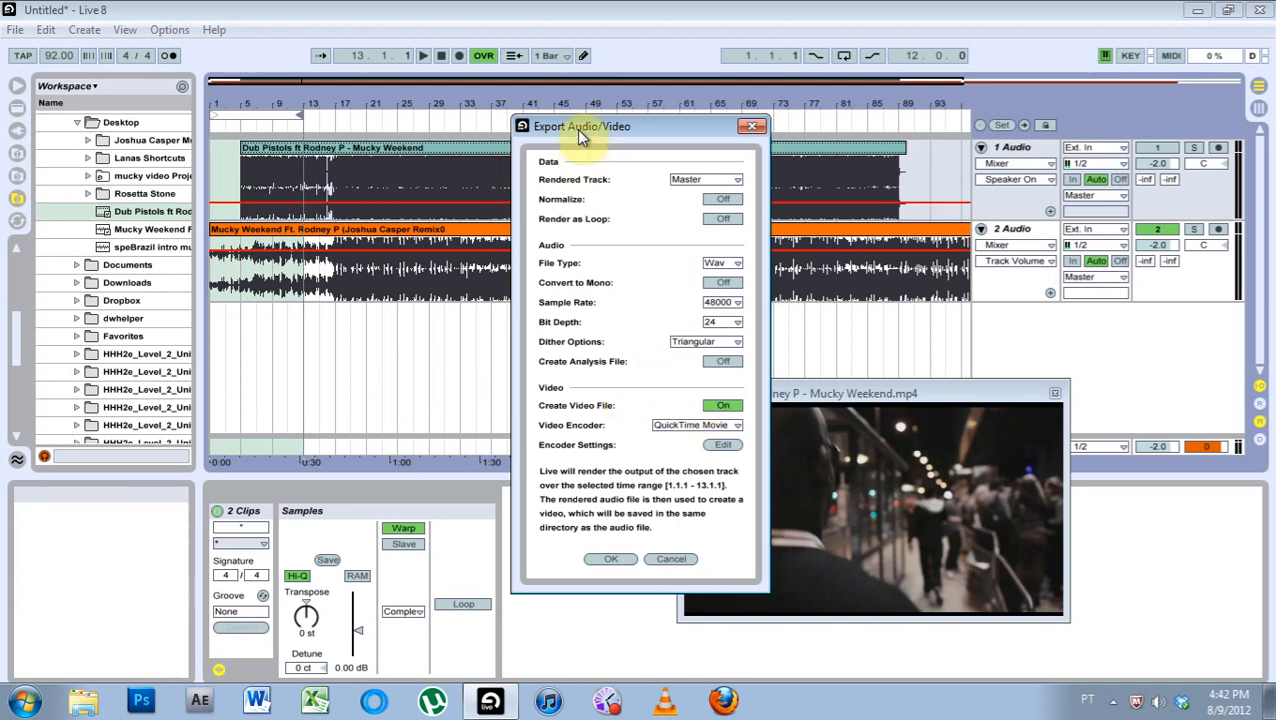
pyautogui.moveTo(582, 126); pyautogui.dragTo(590, 104)
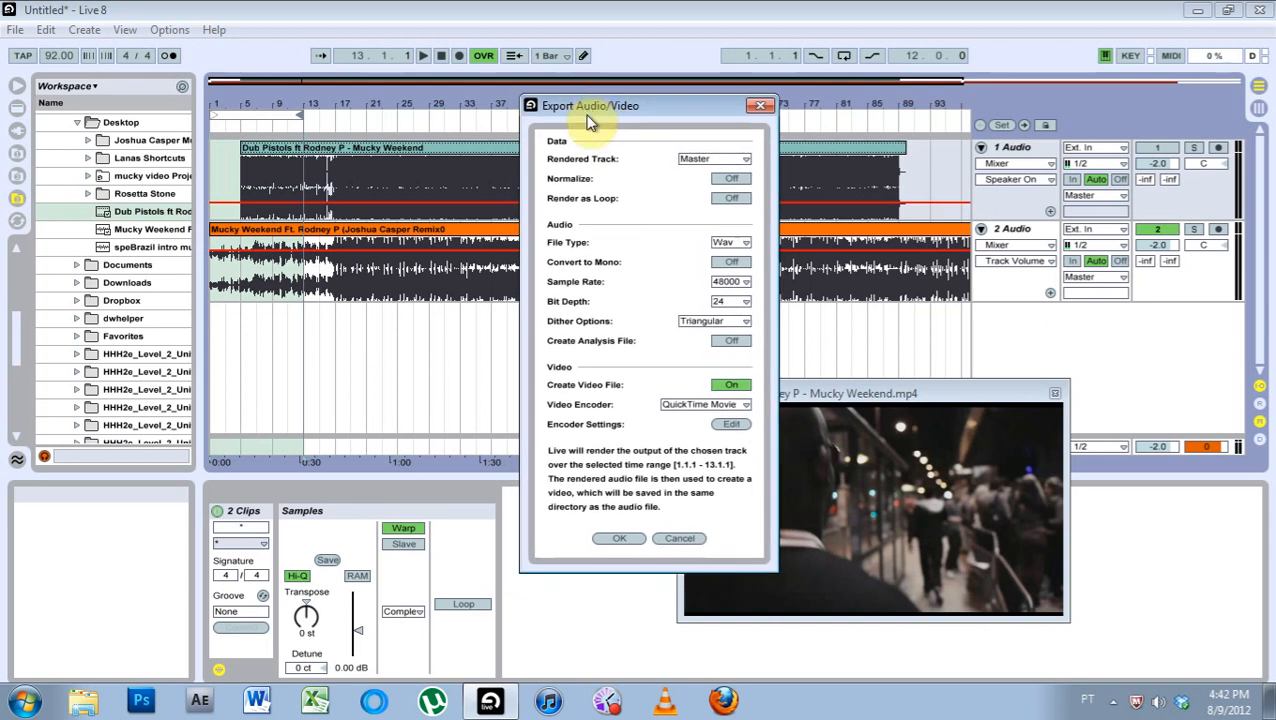
pyautogui.moveTo(604, 114)
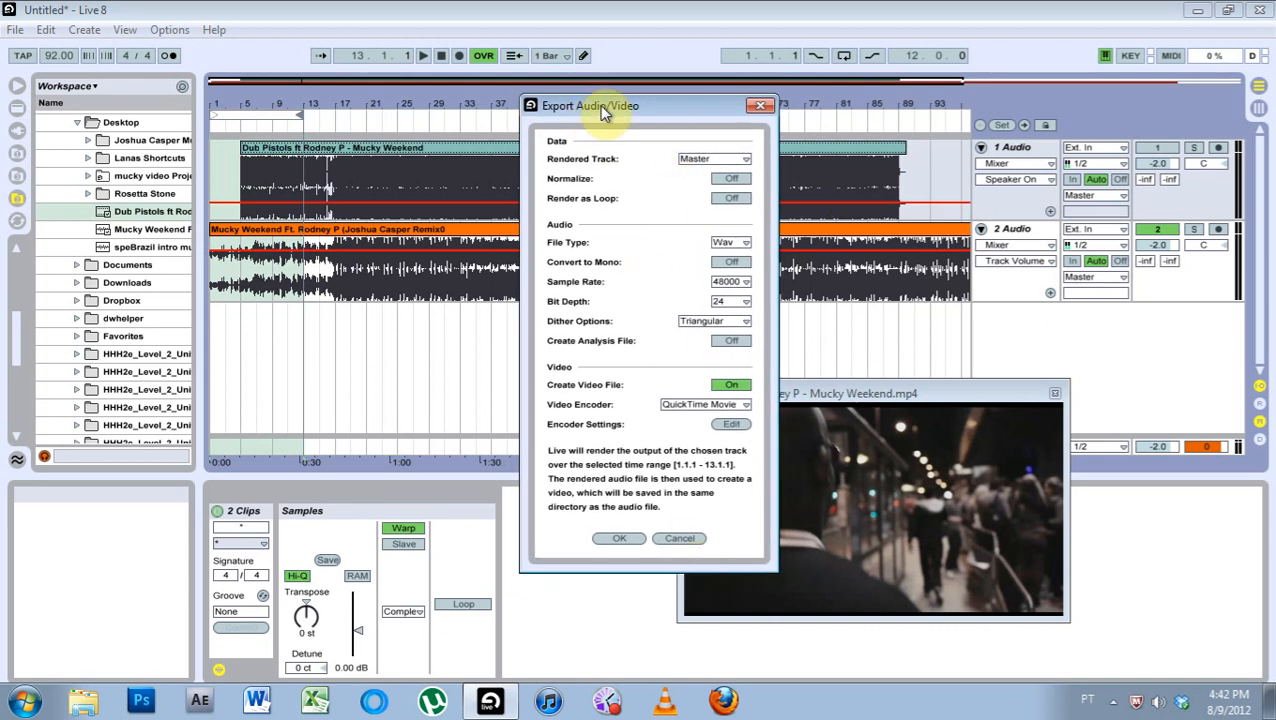
pyautogui.moveTo(590, 104); pyautogui.dragTo(484, 114)
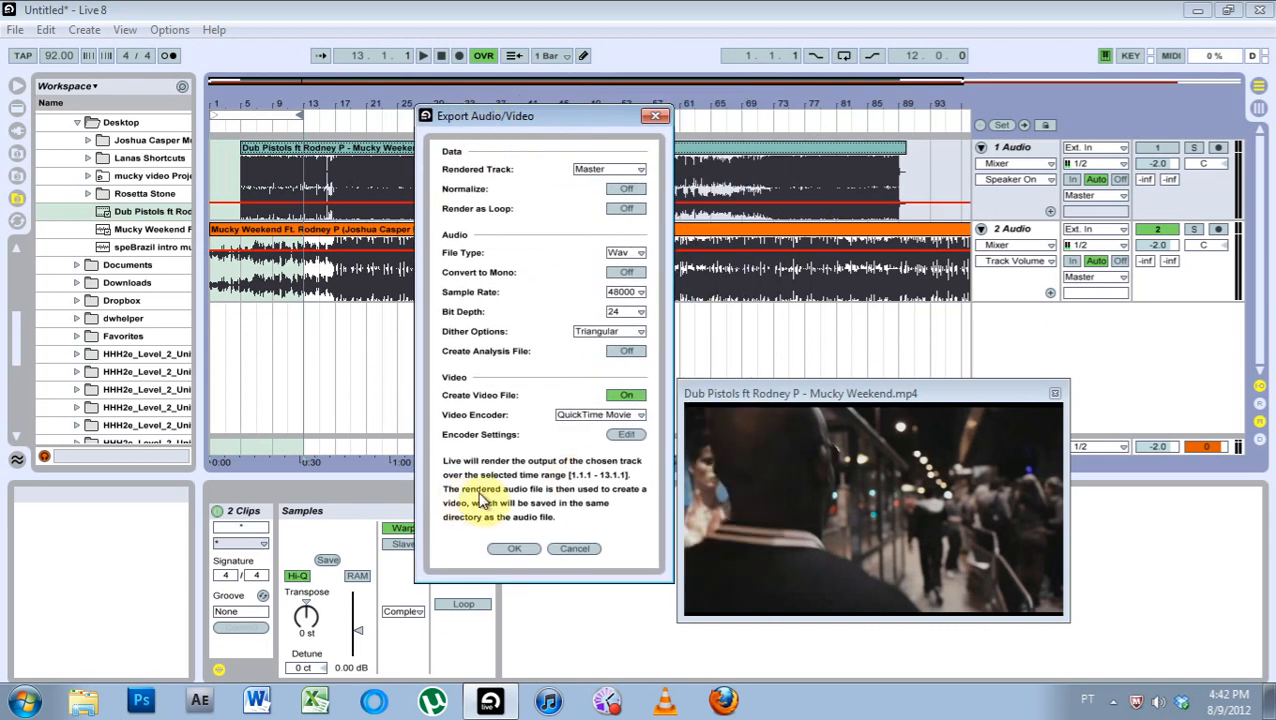
pyautogui.moveTo(564, 132)
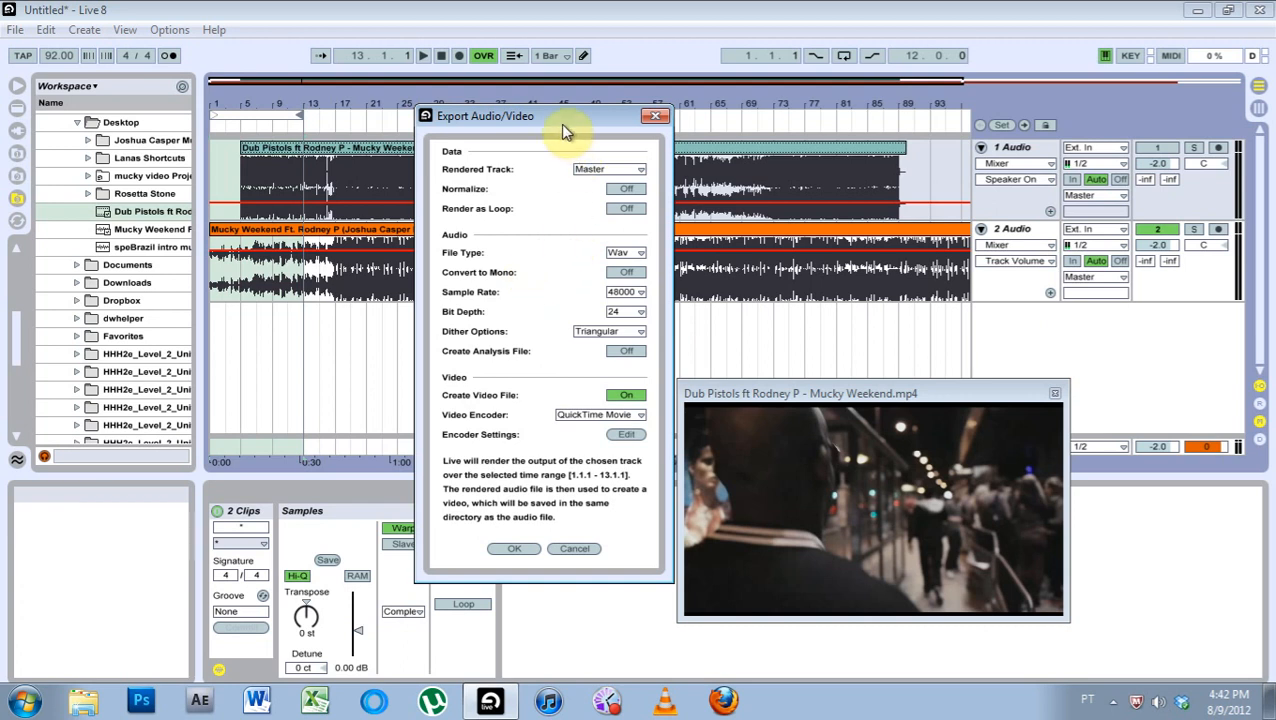
pyautogui.moveTo(544, 116); pyautogui.dragTo(350, 98)
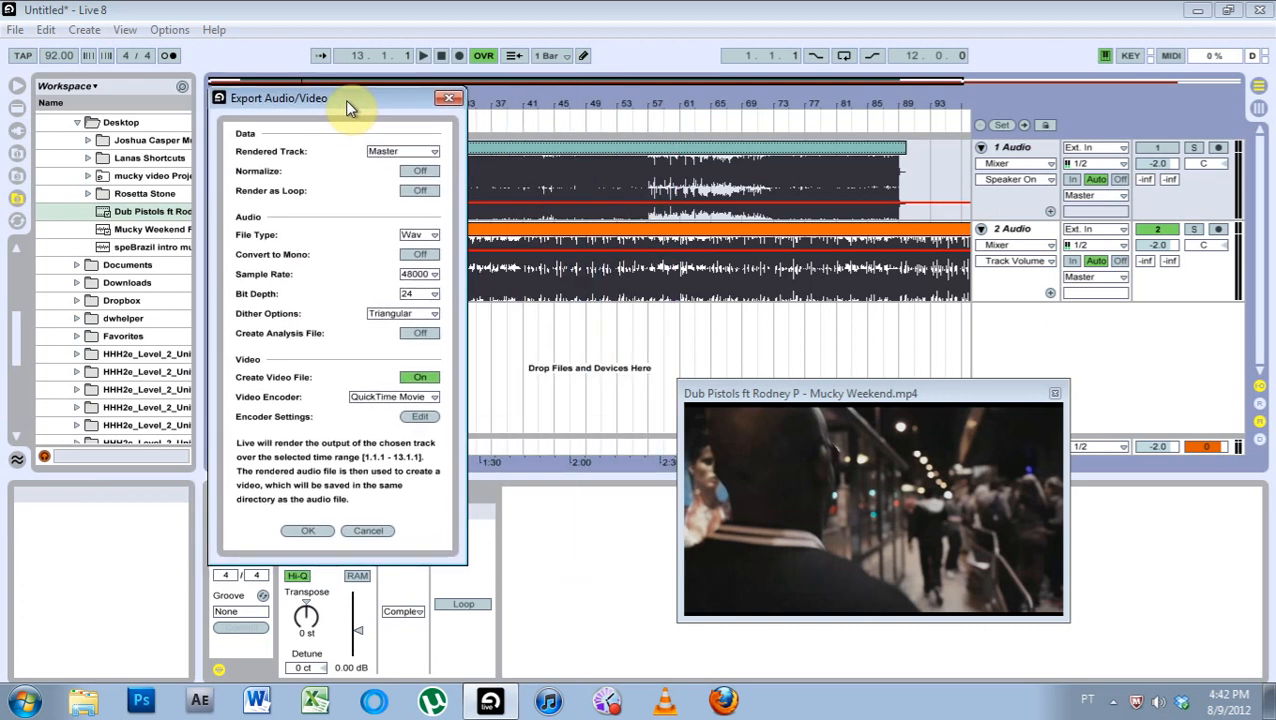
pyautogui.moveTo(598, 520)
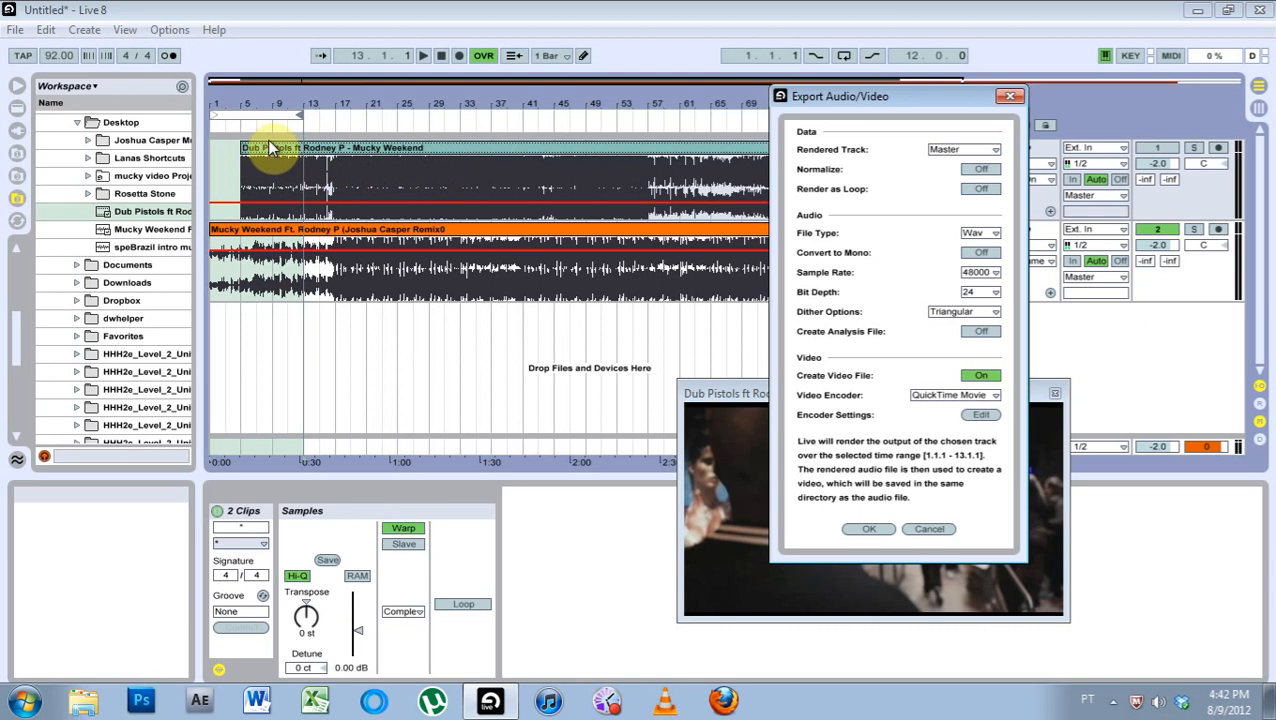
pyautogui.moveTo(370, 292)
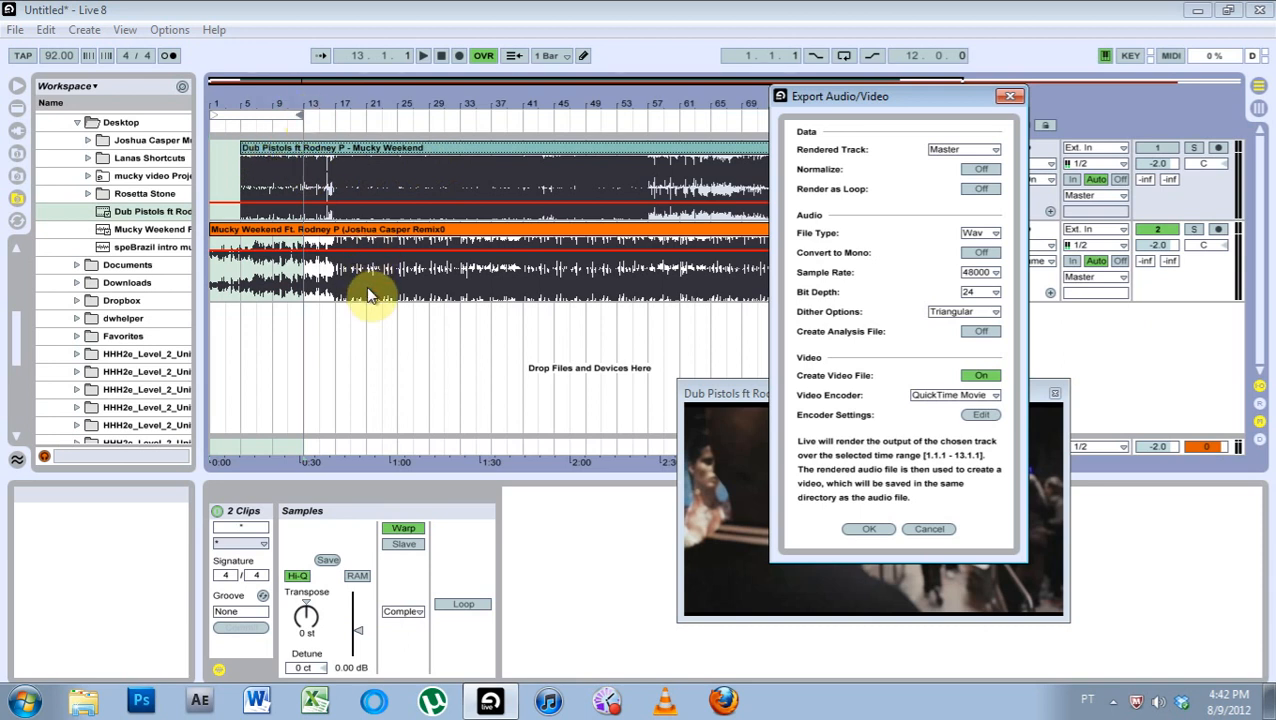
pyautogui.moveTo(536, 258)
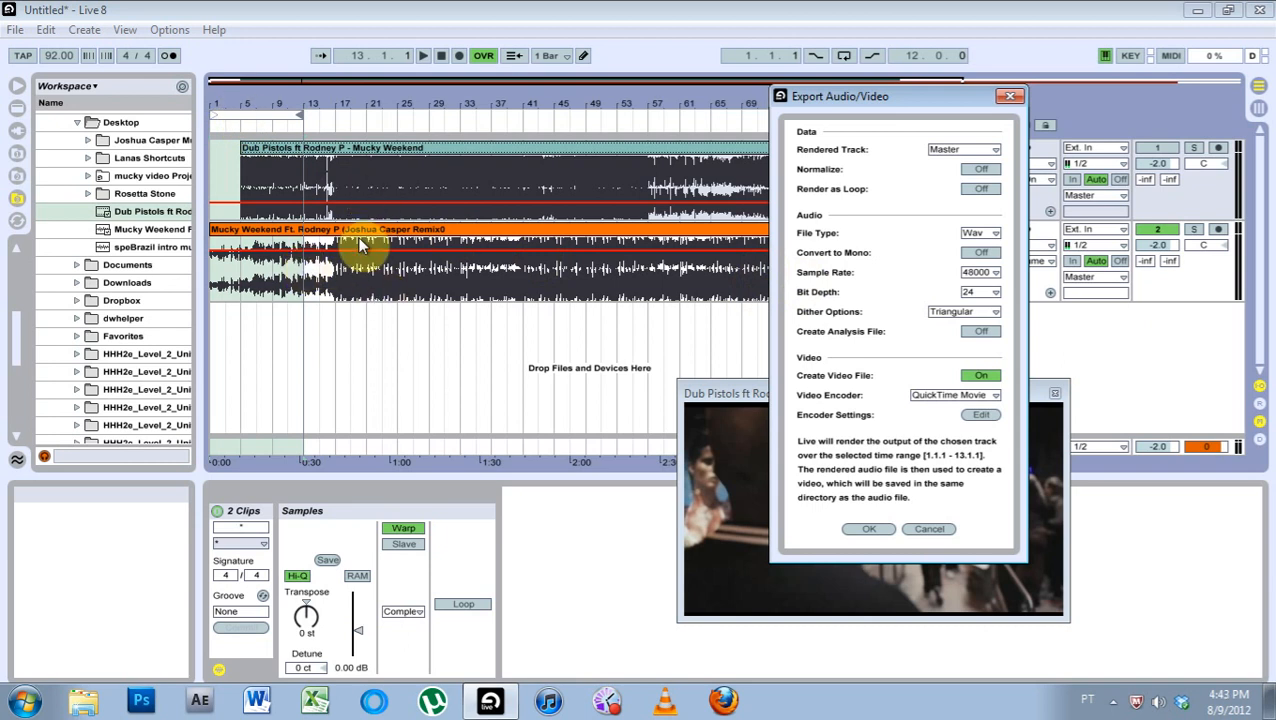
pyautogui.moveTo(564, 578)
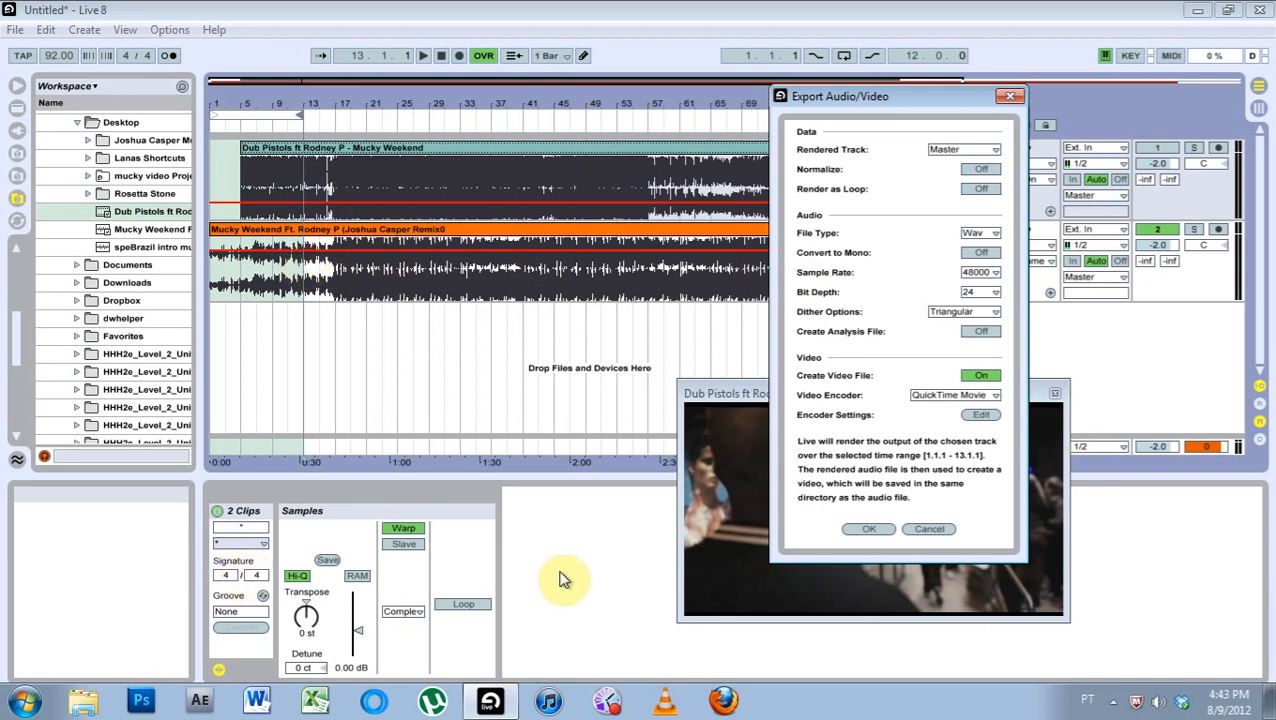
pyautogui.moveTo(188, 704)
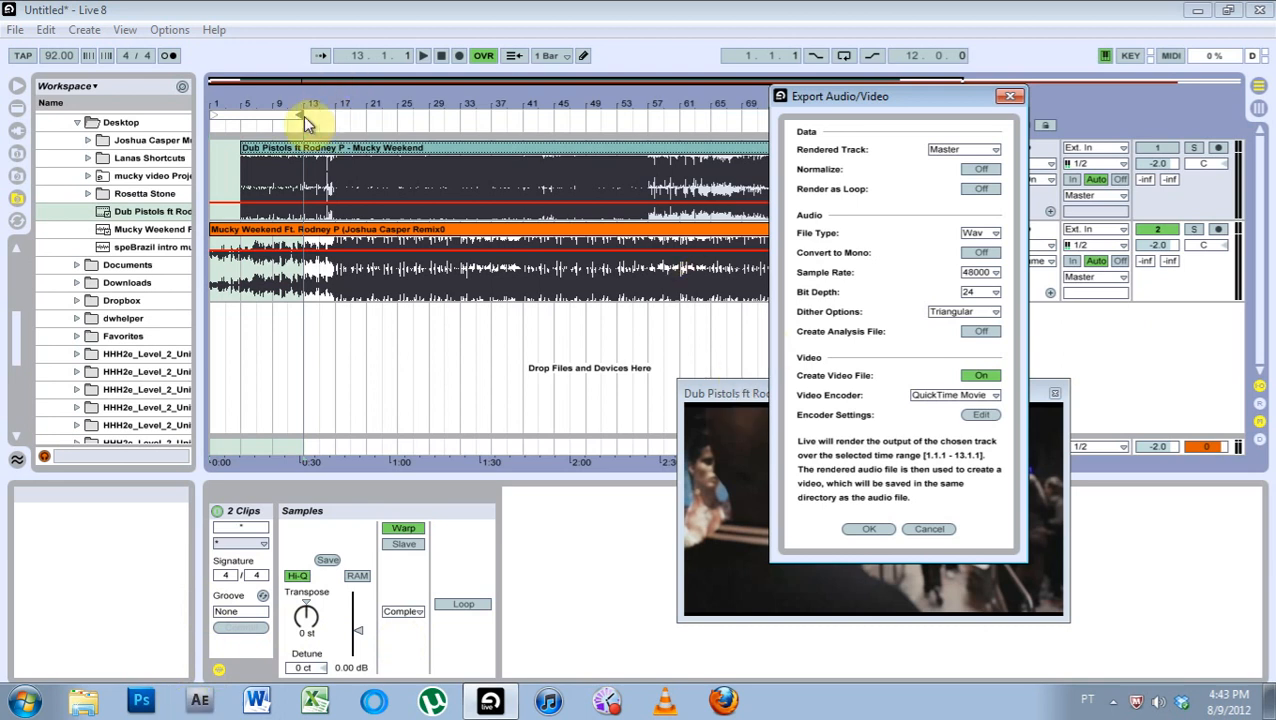
pyautogui.moveTo(928, 516)
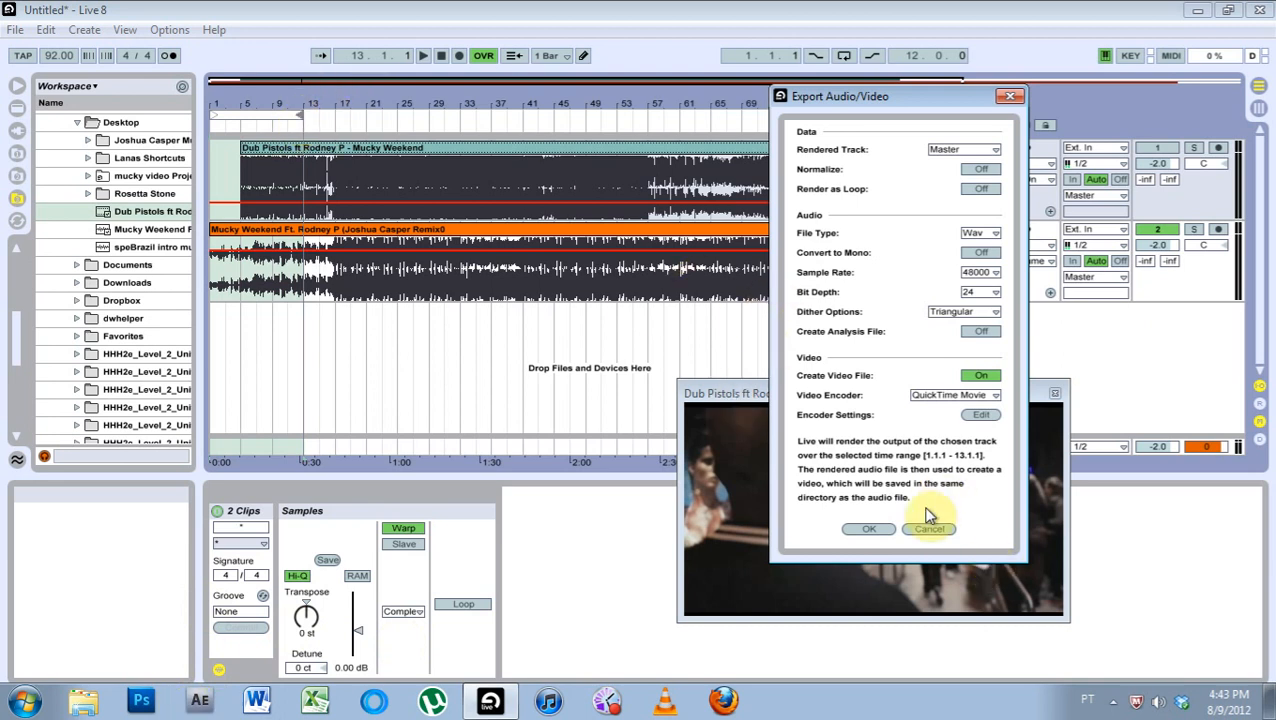
pyautogui.moveTo(912, 198)
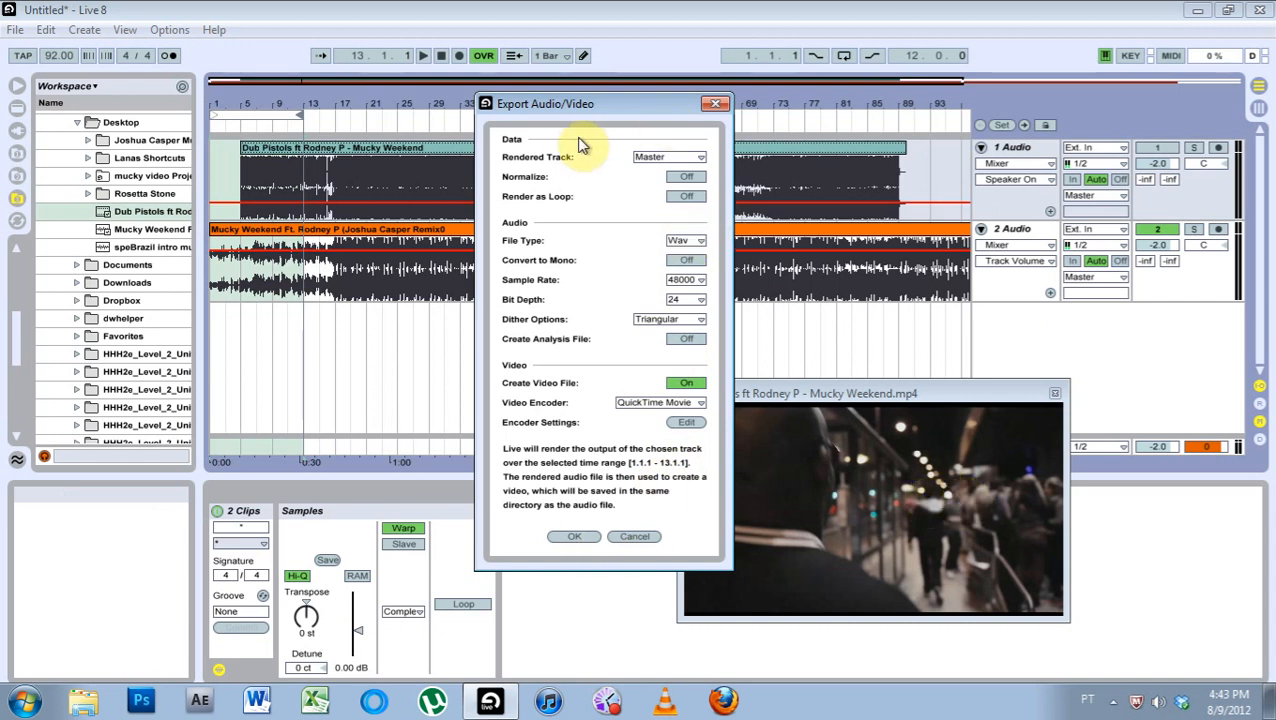
pyautogui.moveTo(850, 244)
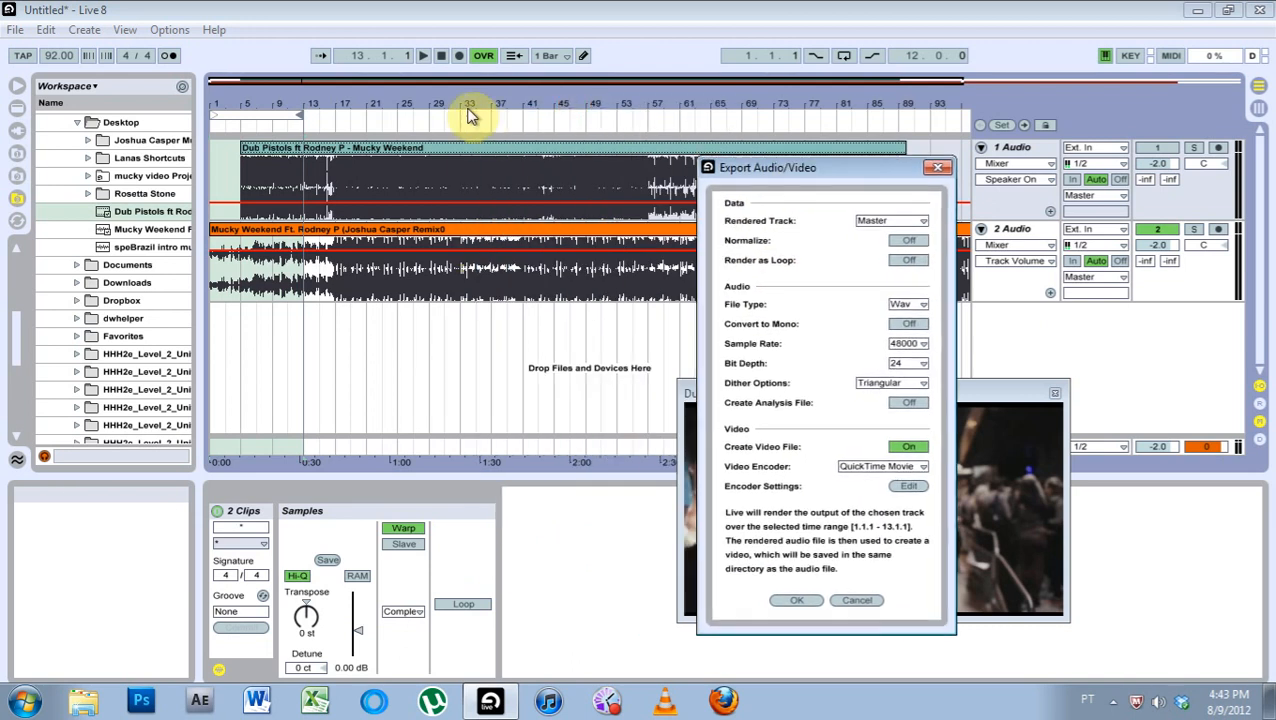
pyautogui.click(796, 600)
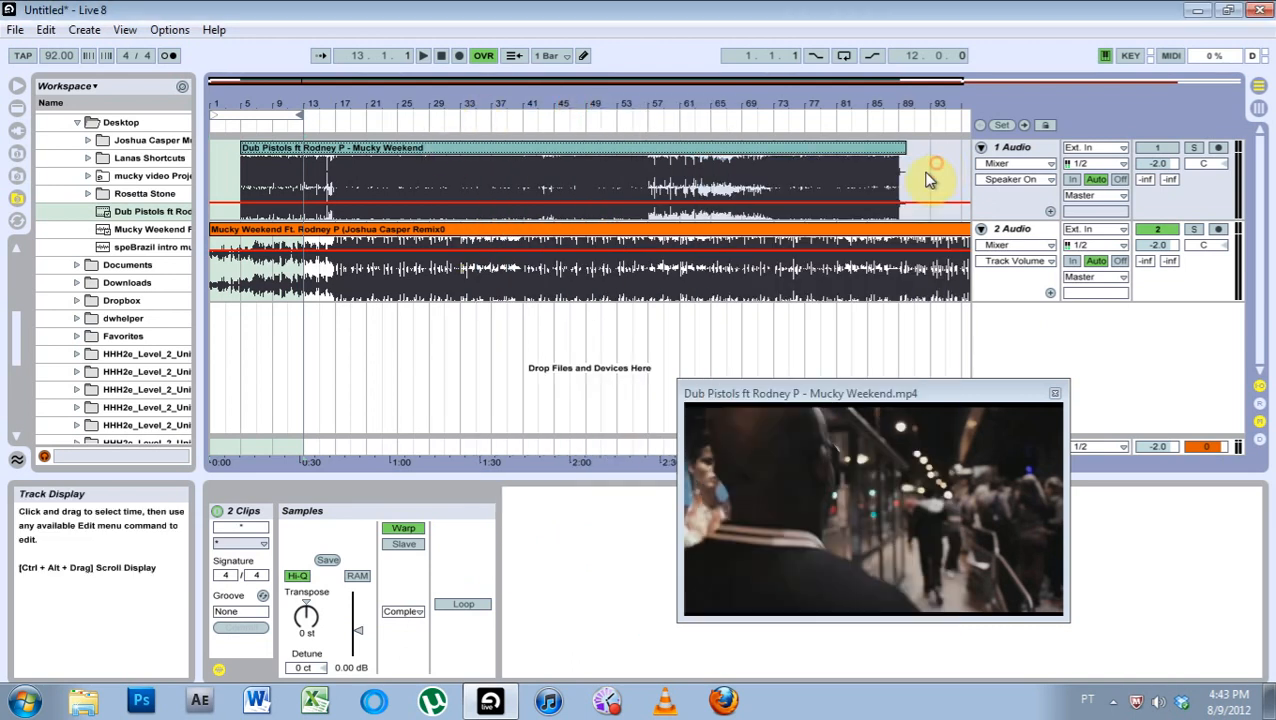